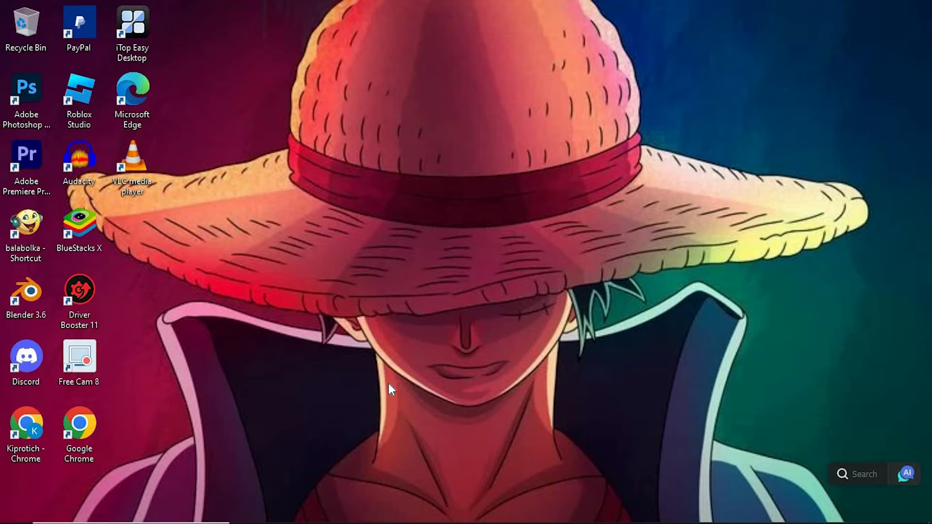
# Launch Chrome and search Google for turning osu replays into mp4
pyautogui.doubleClick(79, 423)
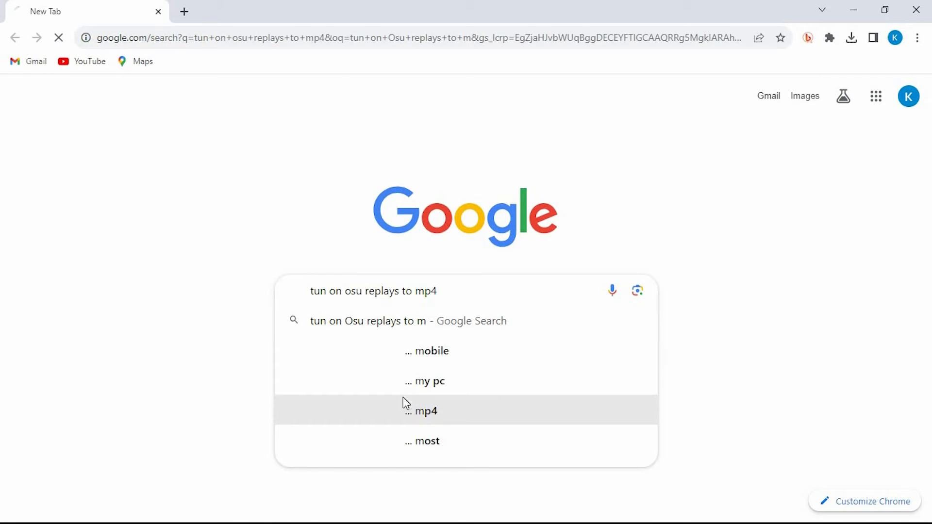
pyautogui.click(425, 411)
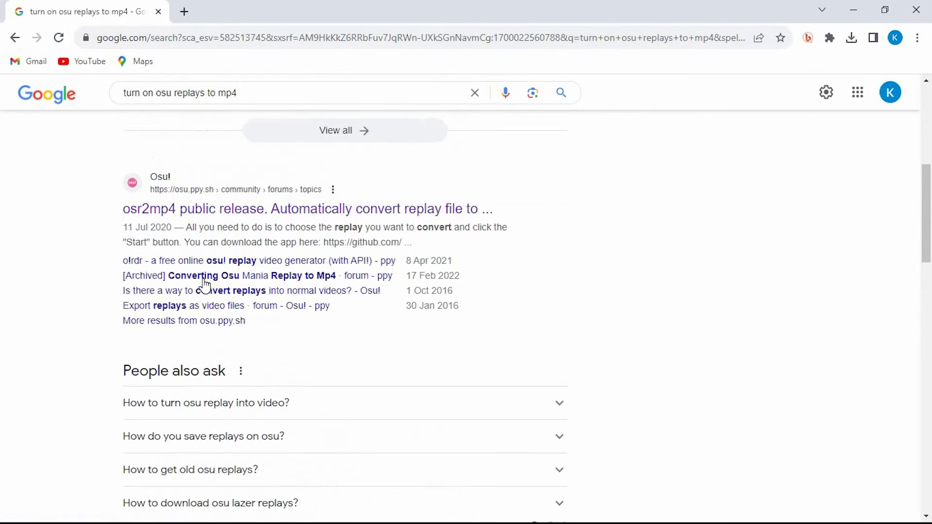
# Open the 'osr2mp4 public release' osu! forum thread from the results
pyautogui.click(307, 209)
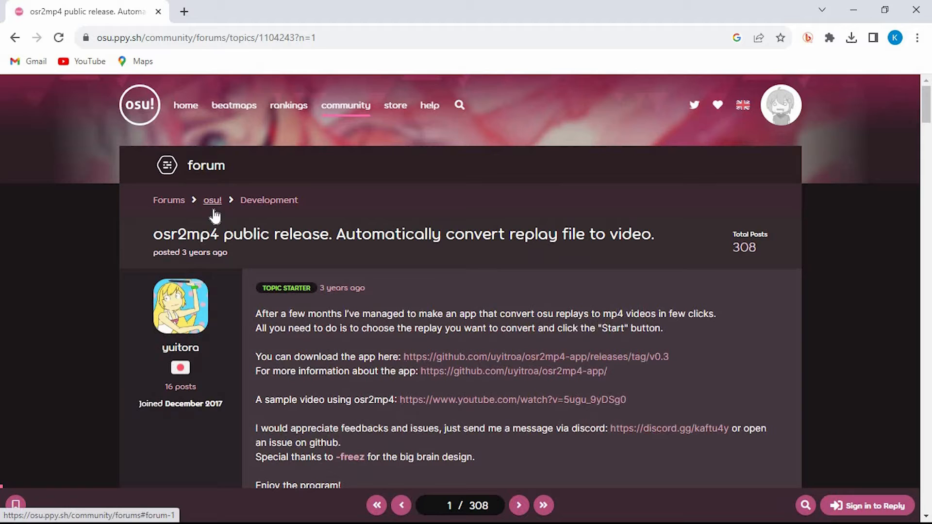
pyautogui.moveTo(230, 251)
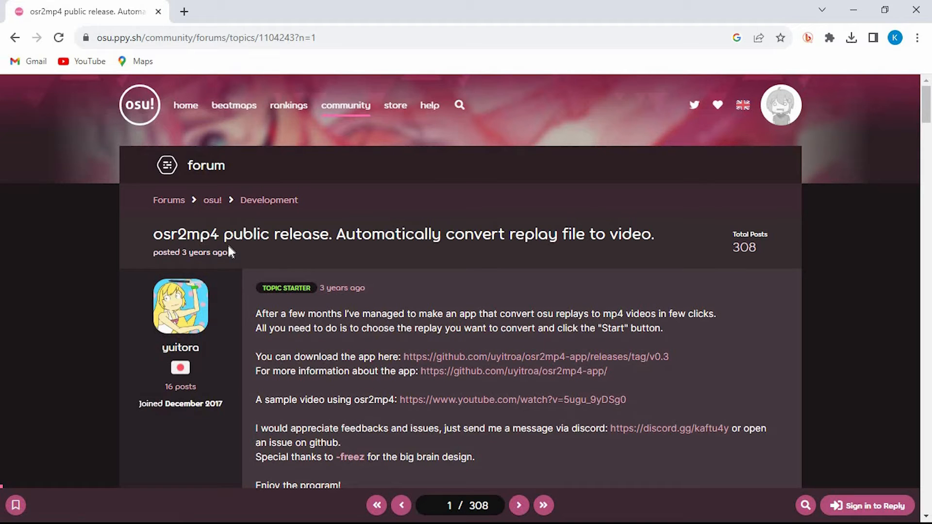
pyautogui.moveTo(236, 263)
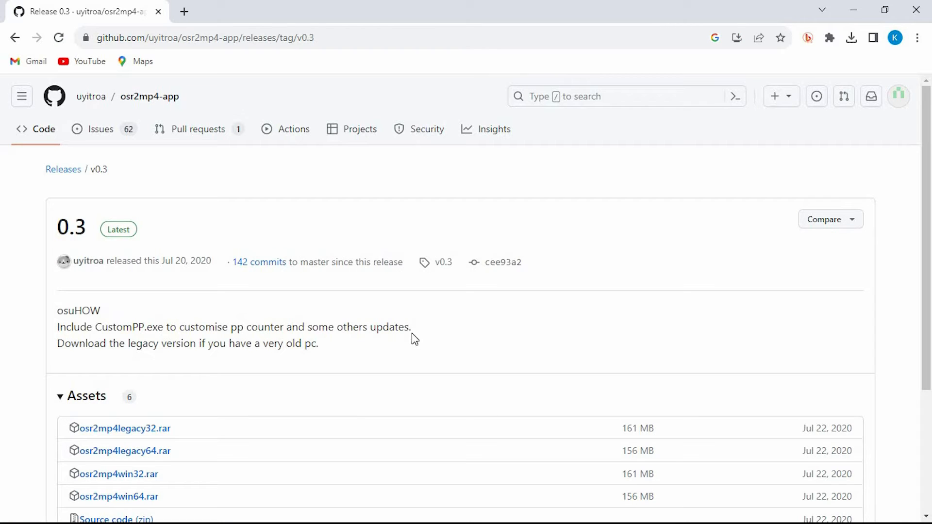
# Scroll the osr2mp4-app v0.3 release page down to the Assets list
pyautogui.scroll(-3)
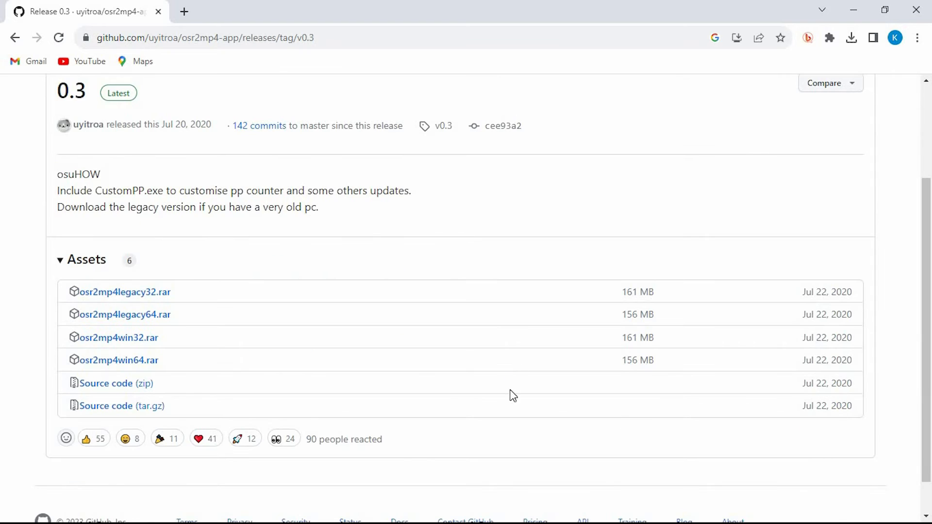
pyautogui.moveTo(192, 372)
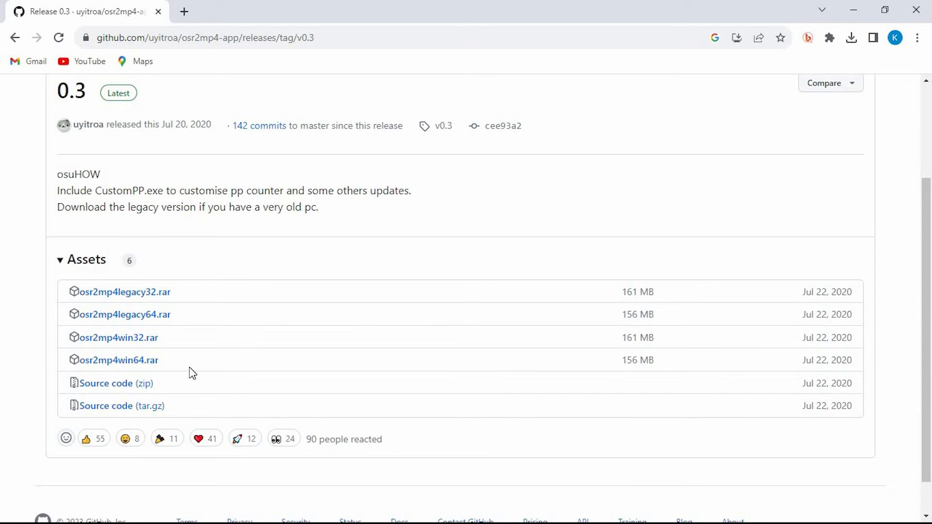
pyautogui.moveTo(88, 375)
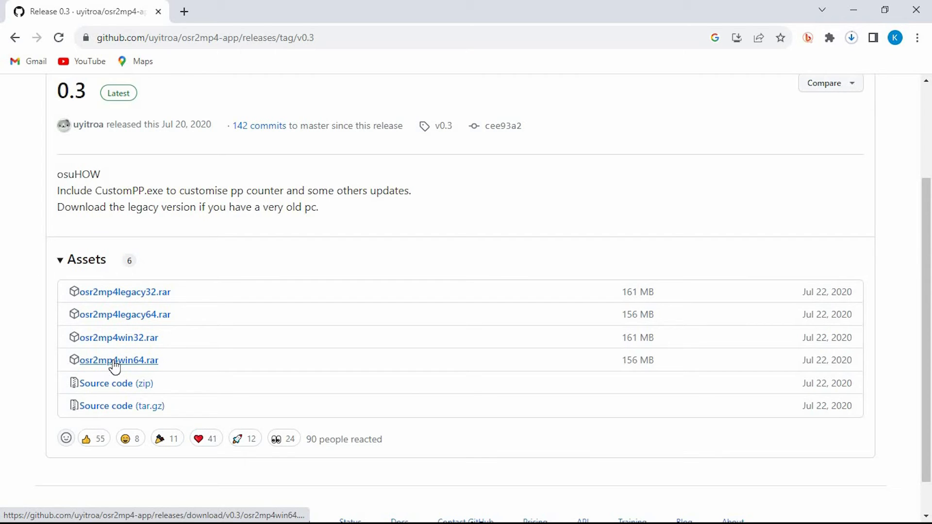
pyautogui.moveTo(900, 108)
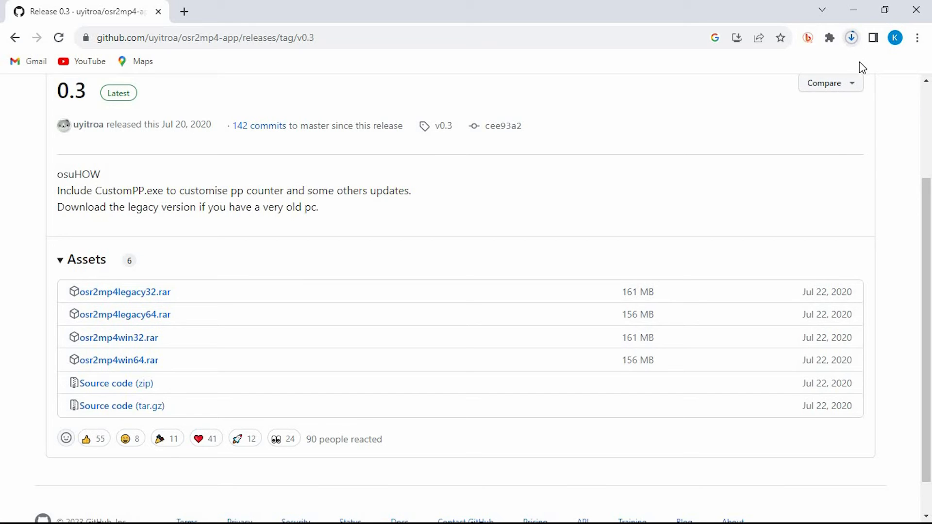
pyautogui.moveTo(882, 100)
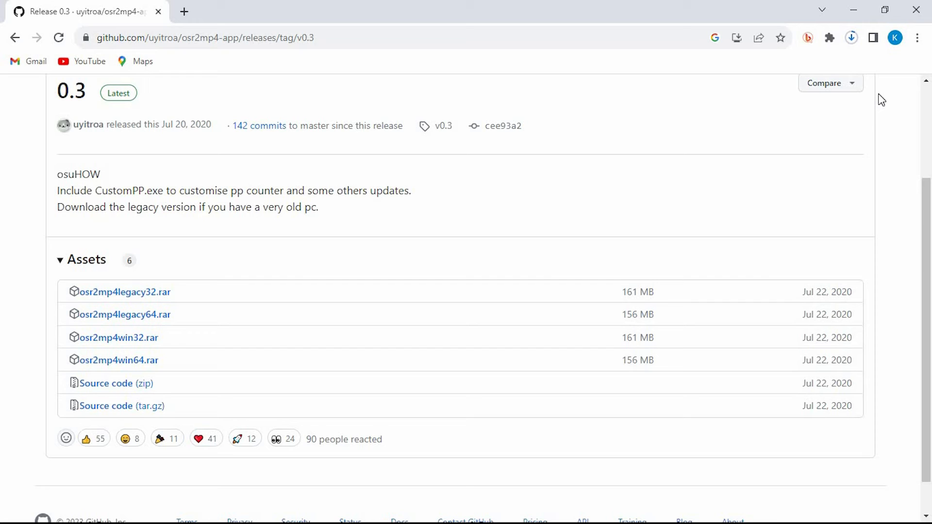
pyautogui.moveTo(640, 273)
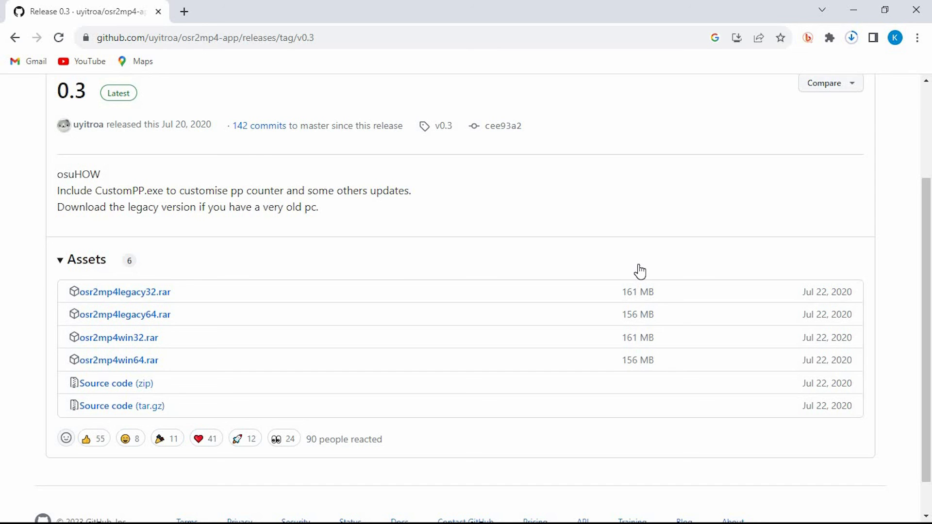
pyautogui.moveTo(852, 24)
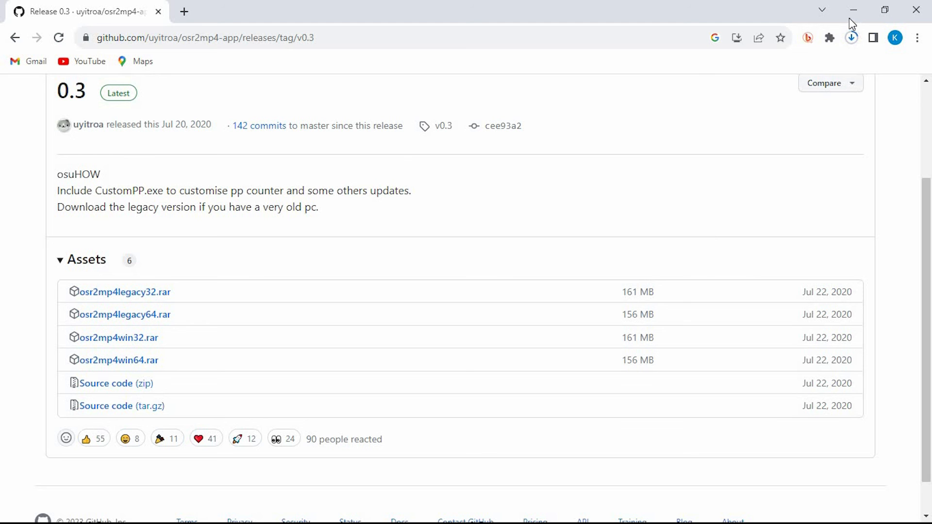